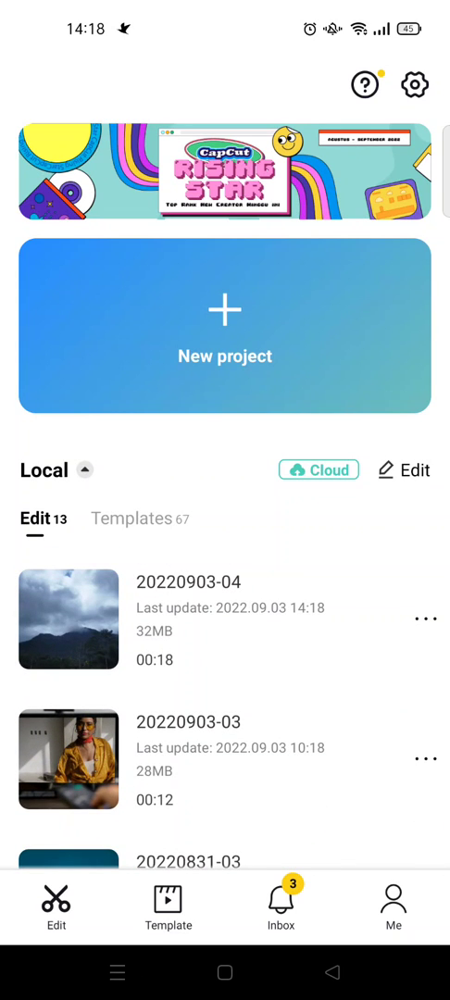
# Create a new project with the 00:14 yellow-shirt dance clip from Videos.
pyautogui.click(225, 328)
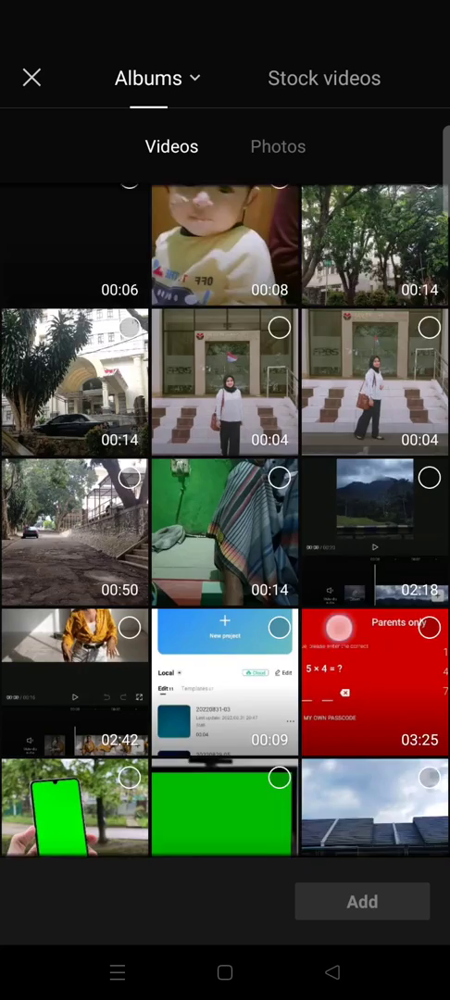
pyautogui.scroll(-3)
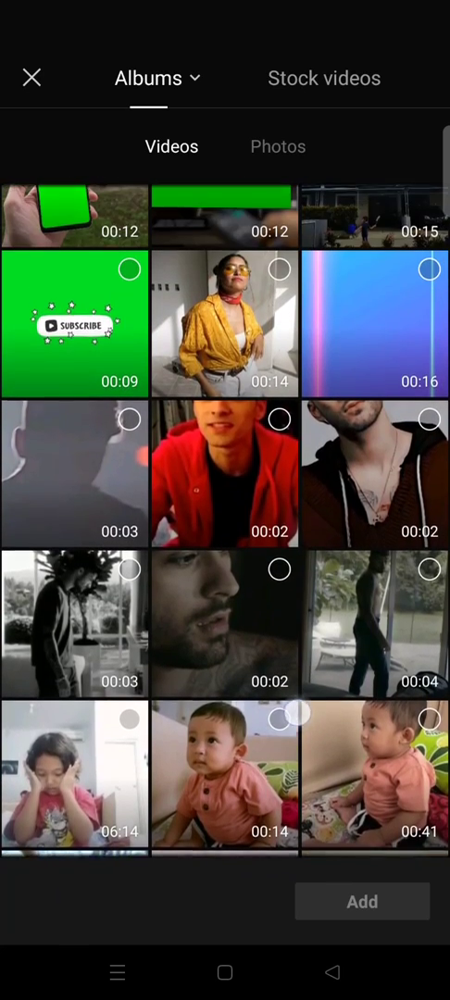
pyautogui.click(225, 324)
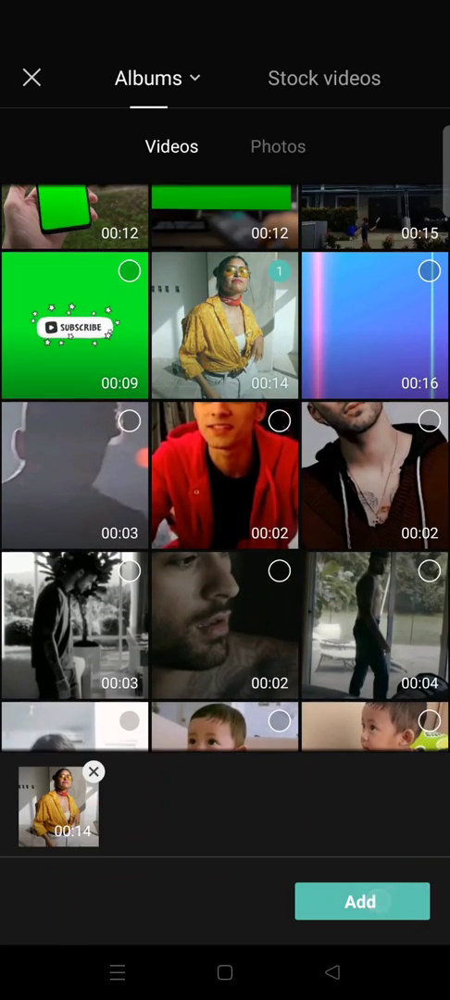
pyautogui.click(360, 901)
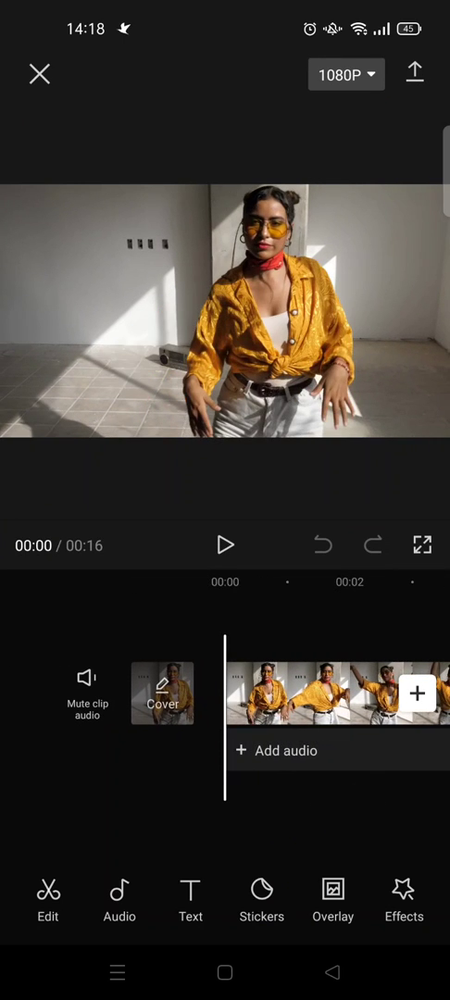
# Apply the Auto Velocity style to the yellow-shirt dance clip.
pyautogui.click(324, 693)
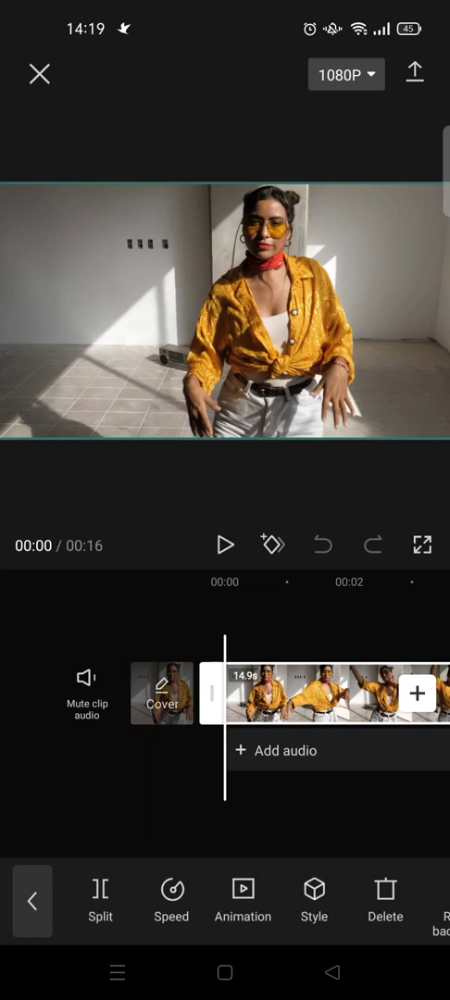
pyautogui.click(313, 900)
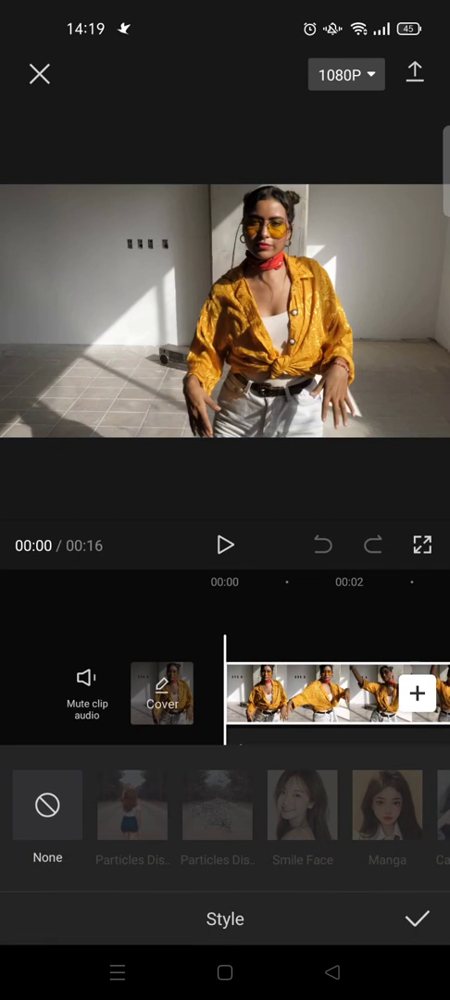
pyautogui.hscroll(-3)
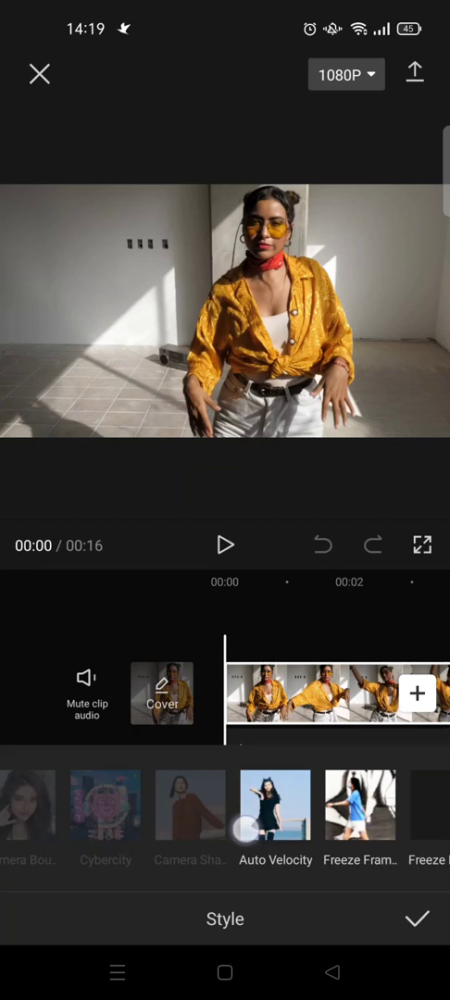
pyautogui.hscroll(-3)
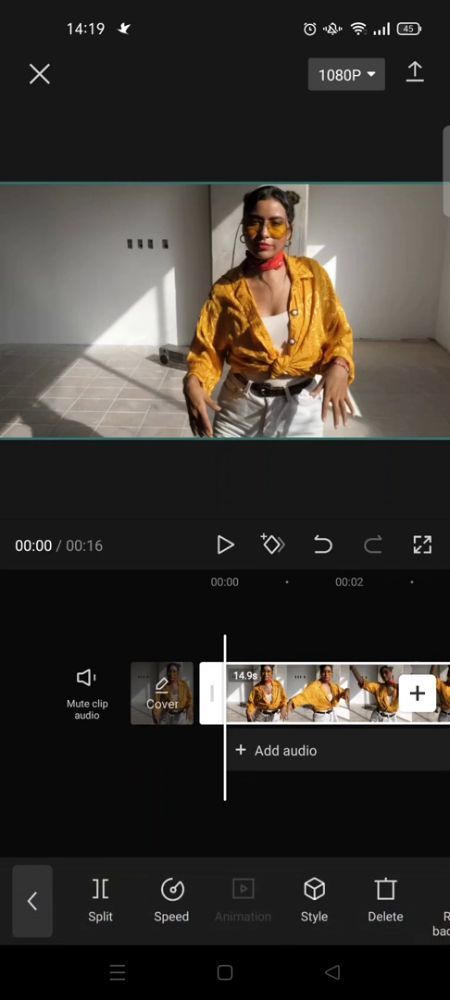
# Insert the 1.6-second white clip as an overlay above the dance video.
pyautogui.click(225, 544)
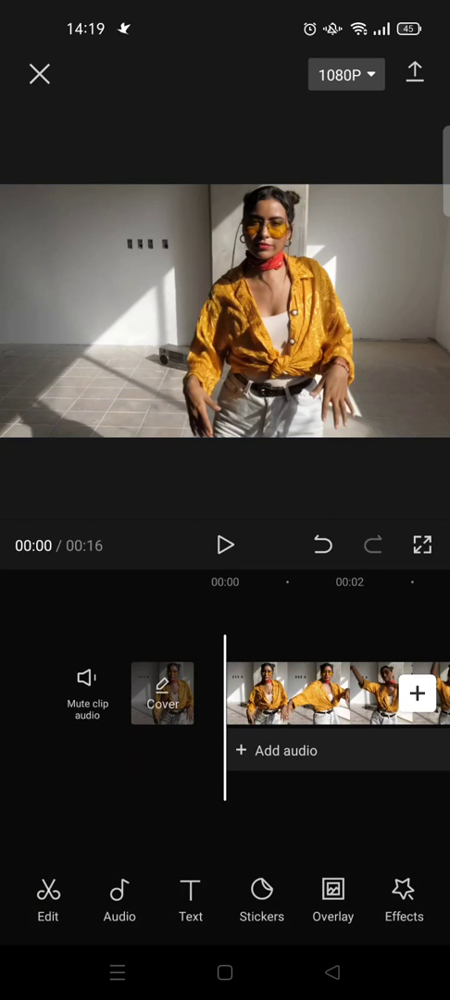
pyautogui.click(332, 915)
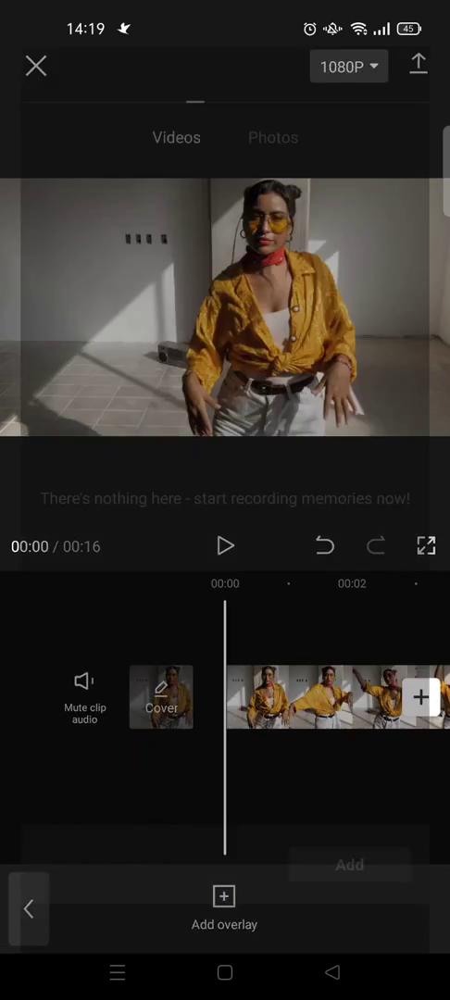
pyautogui.click(224, 897)
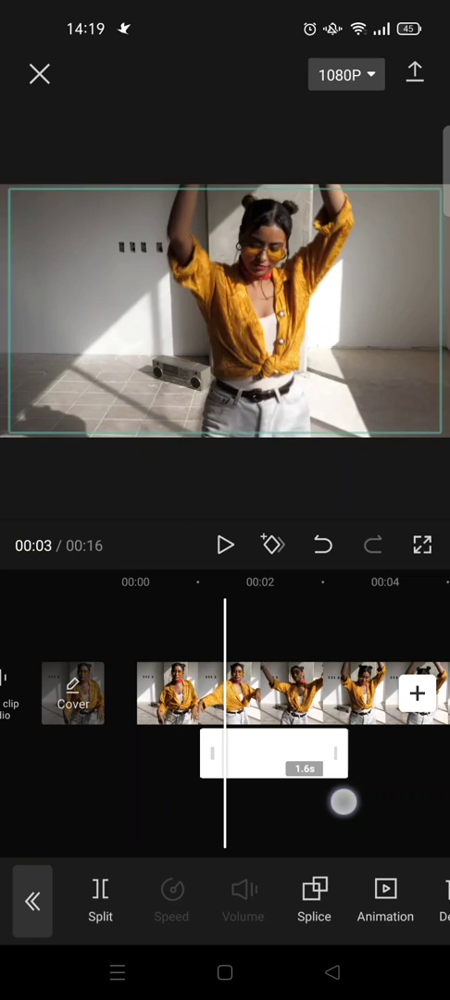
# Give the white overlay a Fade Out exit animation.
pyautogui.click(385, 899)
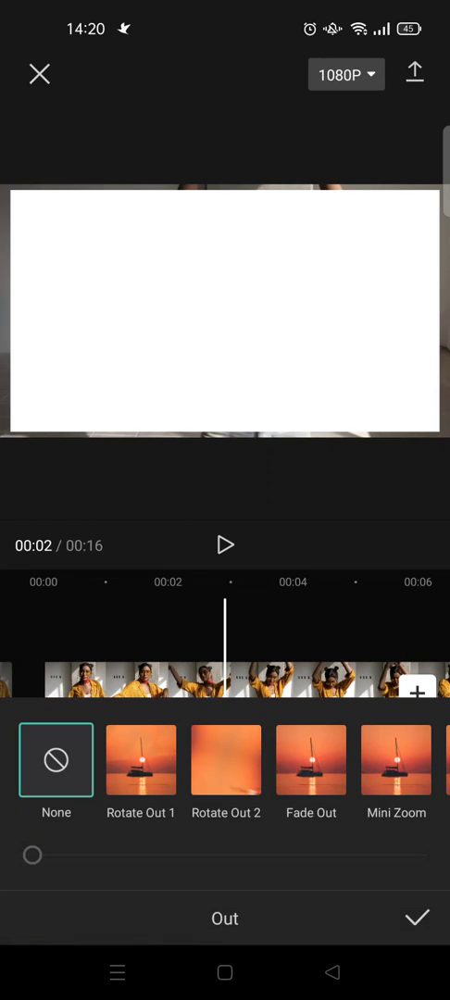
pyautogui.hscroll(-3)
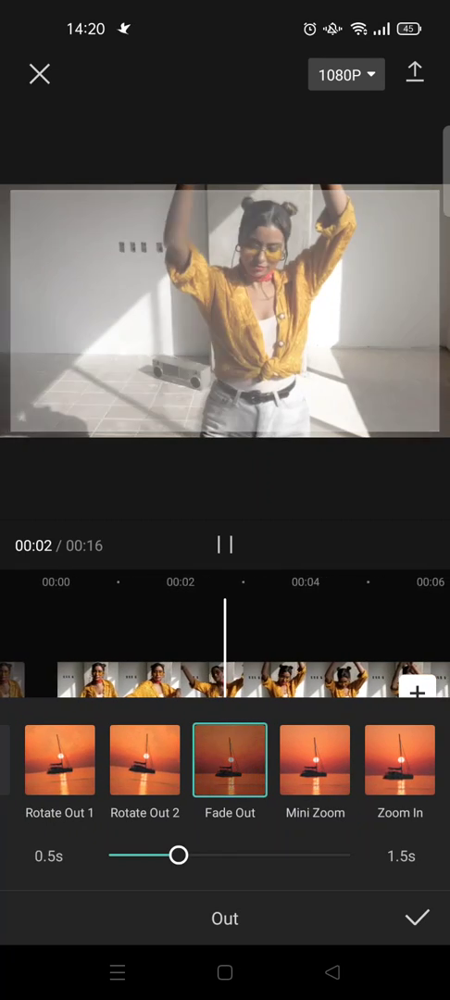
pyautogui.click(420, 918)
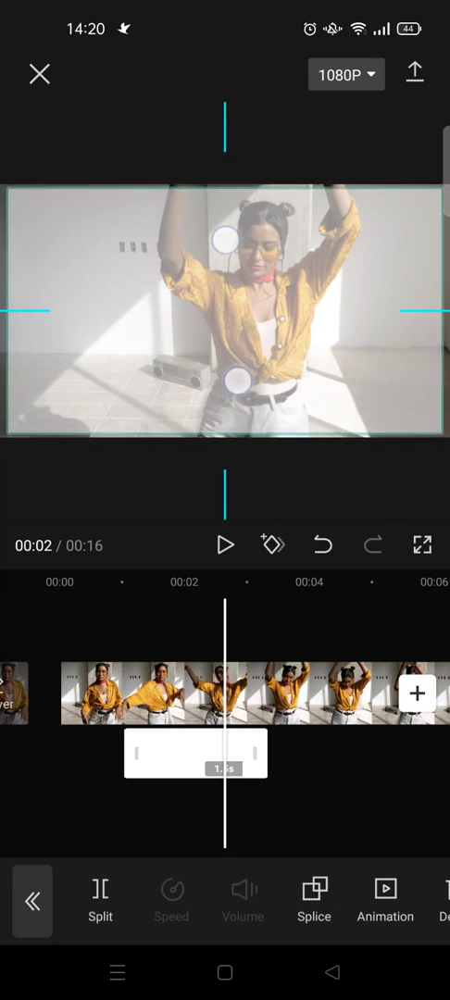
# Trim the white overlay to 0.5s and position it near 00:02.
pyautogui.click(225, 544)
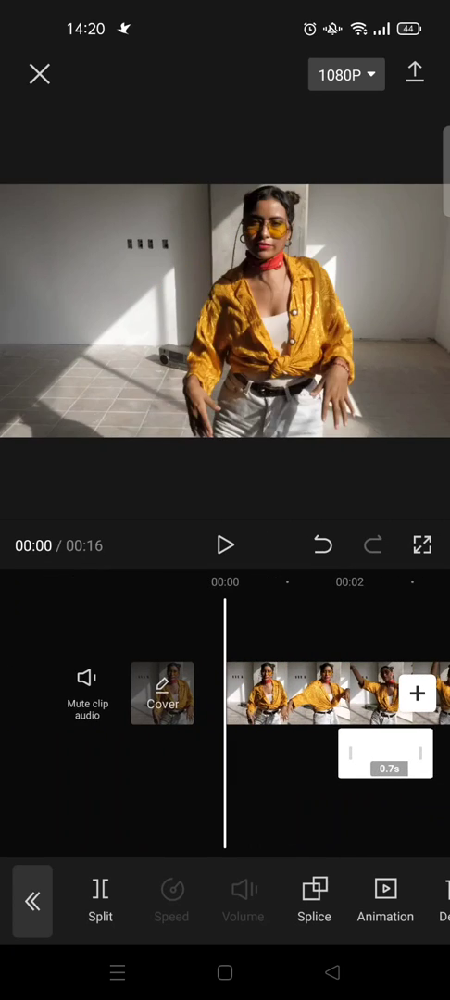
pyautogui.click(225, 545)
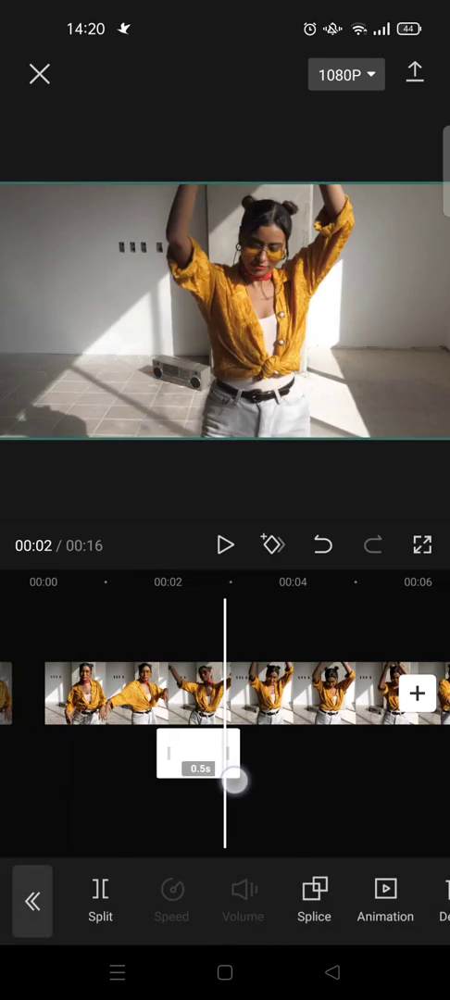
pyautogui.click(225, 545)
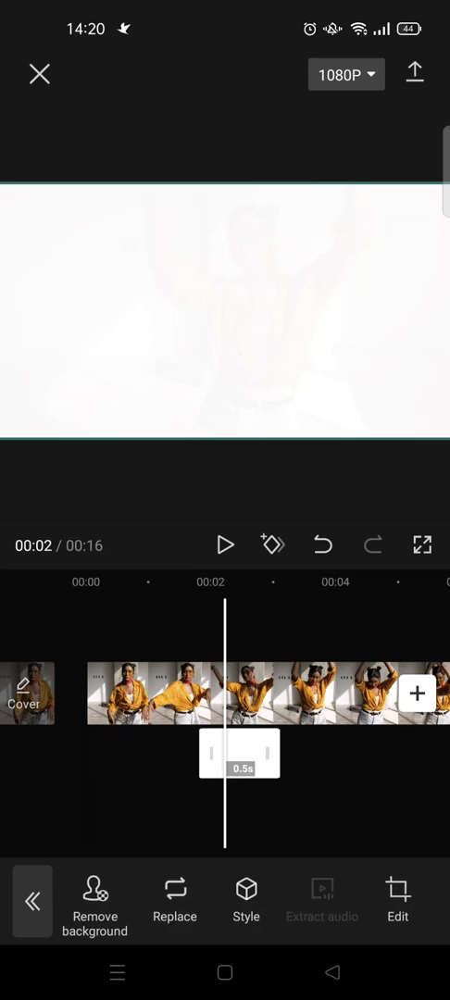
# Copy the white flash overlay and place the duplicate later on the timeline.
pyautogui.hscroll(-3)
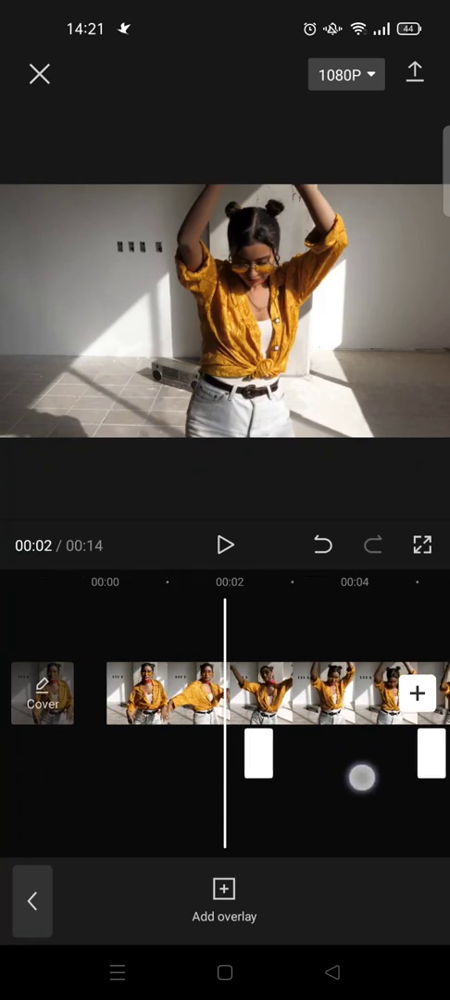
# Preview the edit and pause playback when it reaches 00:14.
pyautogui.click(225, 545)
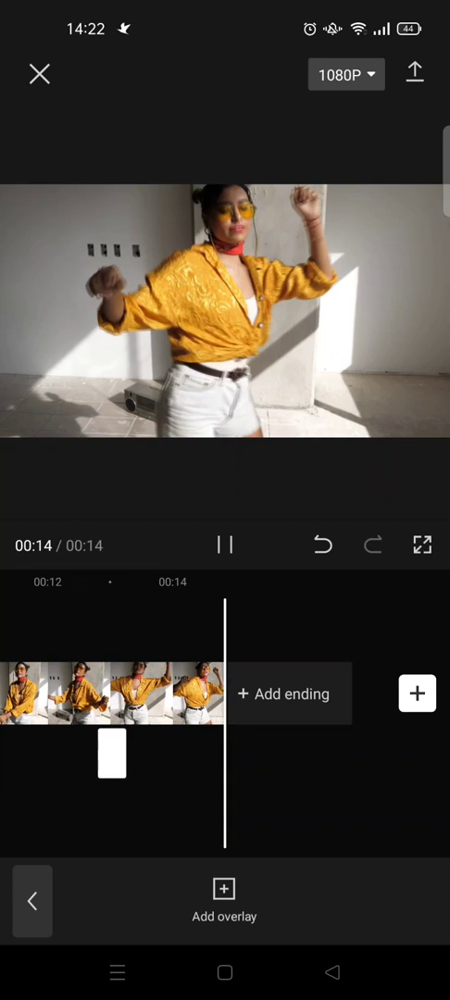
pyautogui.click(225, 545)
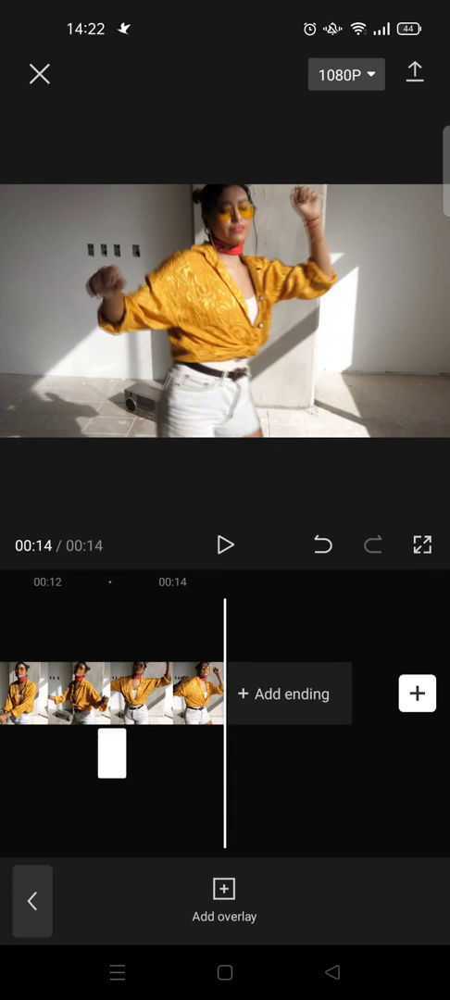